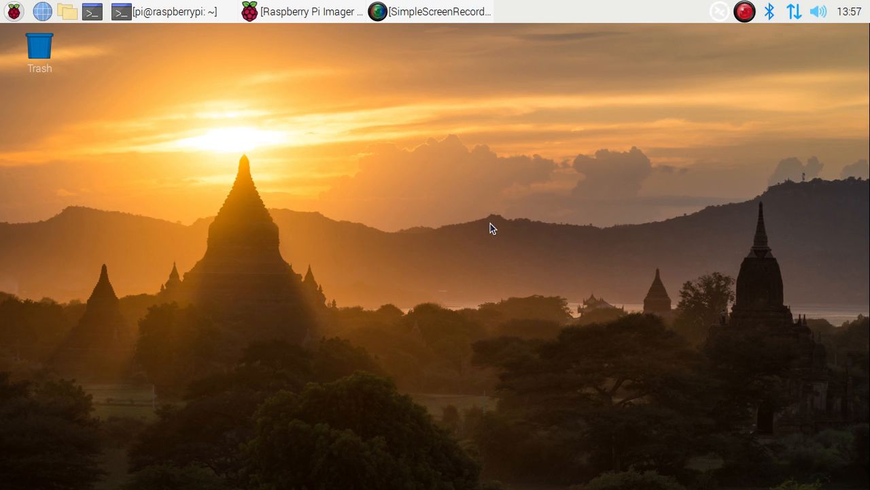
mouse_move(455, 223)
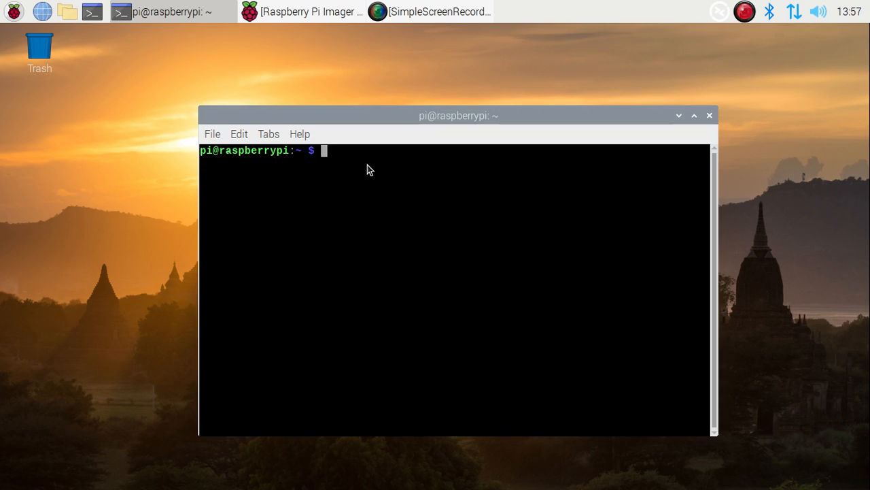
mouse_move(415, 248)
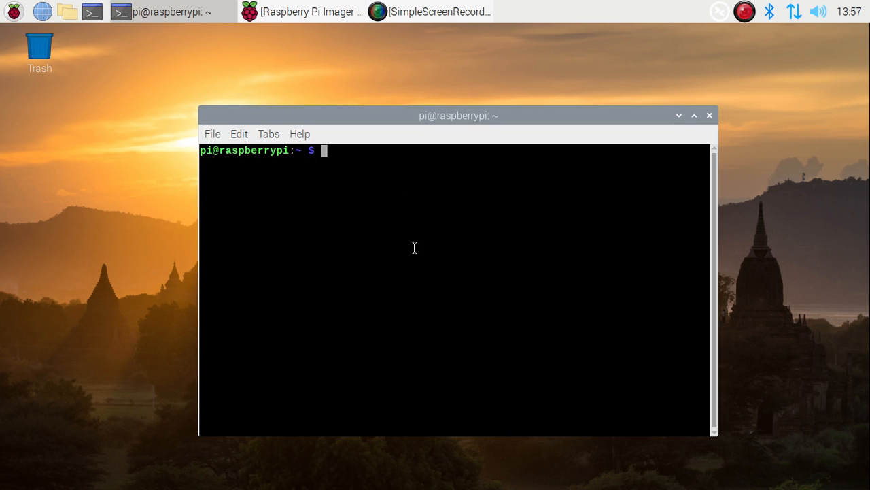
Run 'sudo apt install firefox-esr', which reports the package is already the newest version.
type("su")
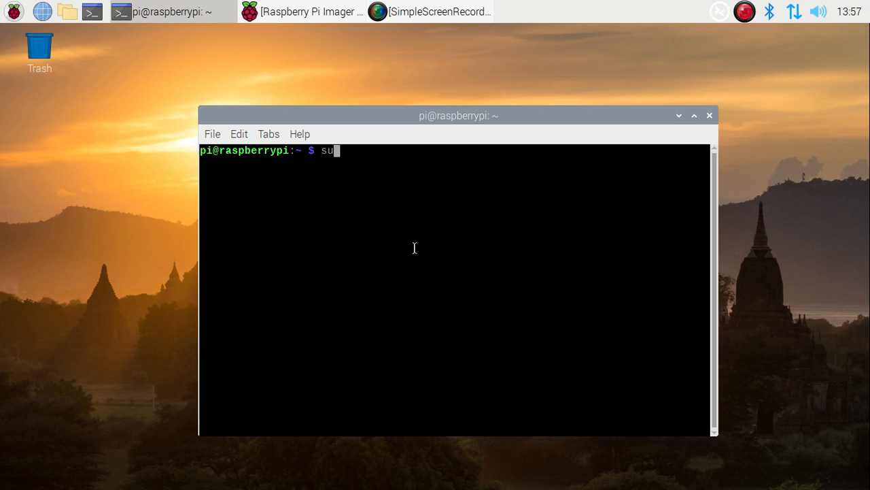
type("do apt")
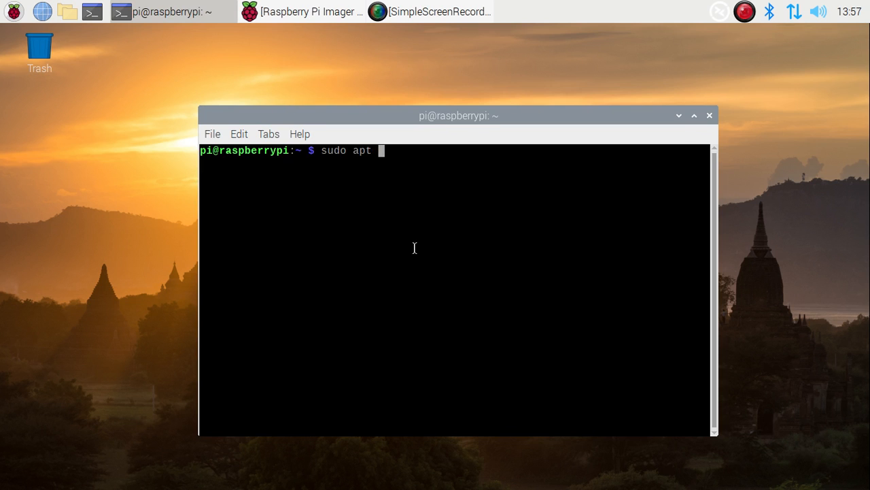
type("install")
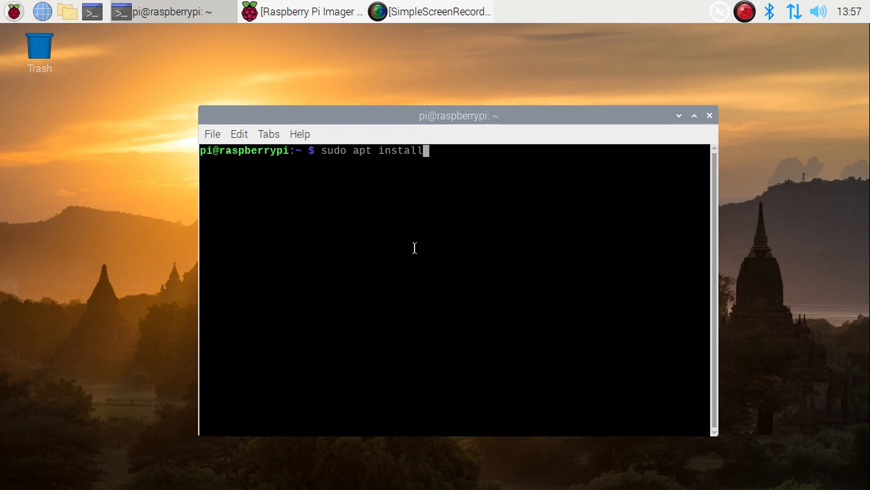
type("firefox-")
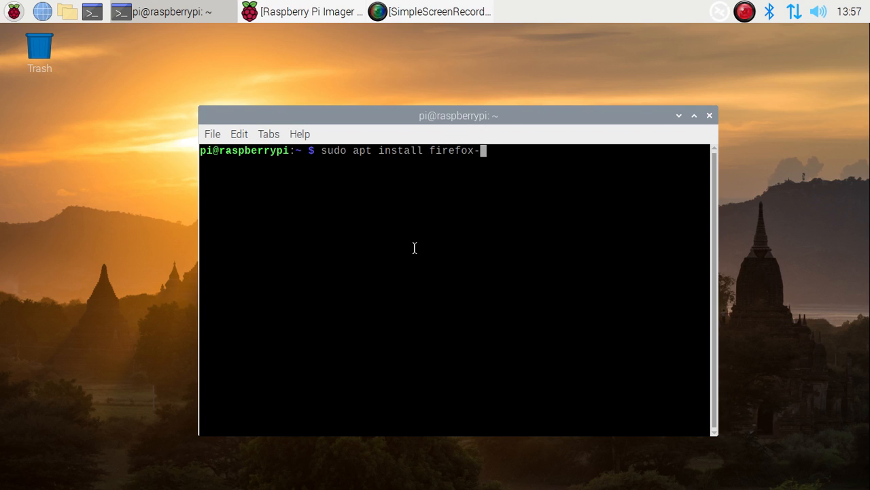
type("esr")
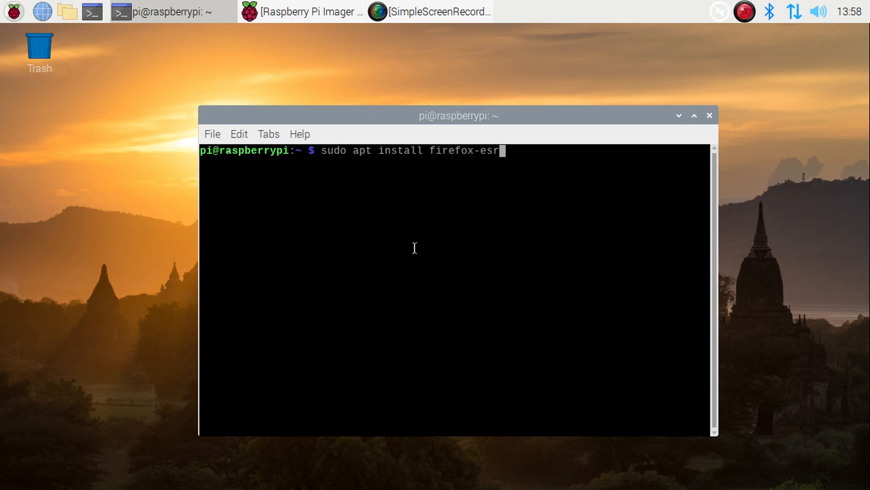
key("Return")
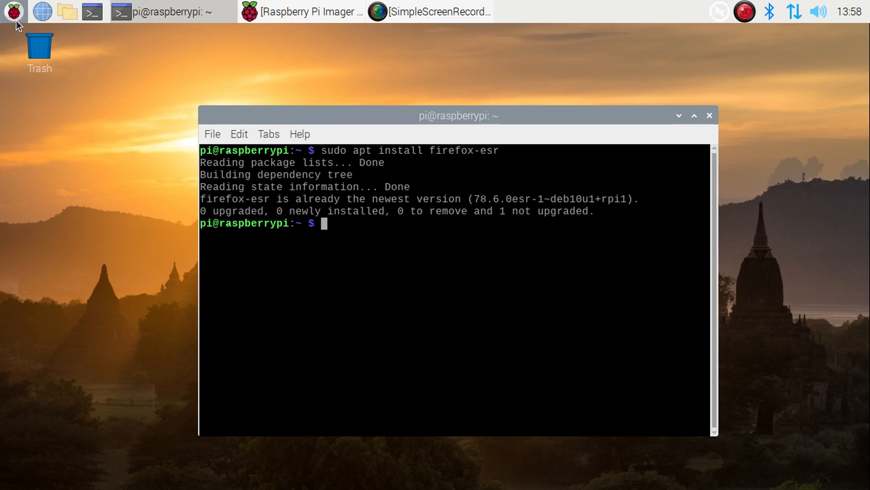
Launch Firefox ESR from the Raspberry menu's Internet category.
left_click(14, 11)
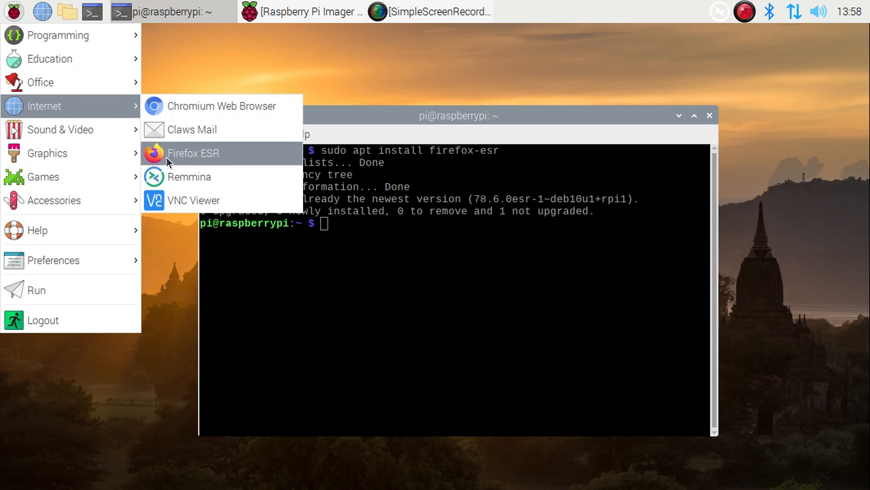
left_click(374, 314)
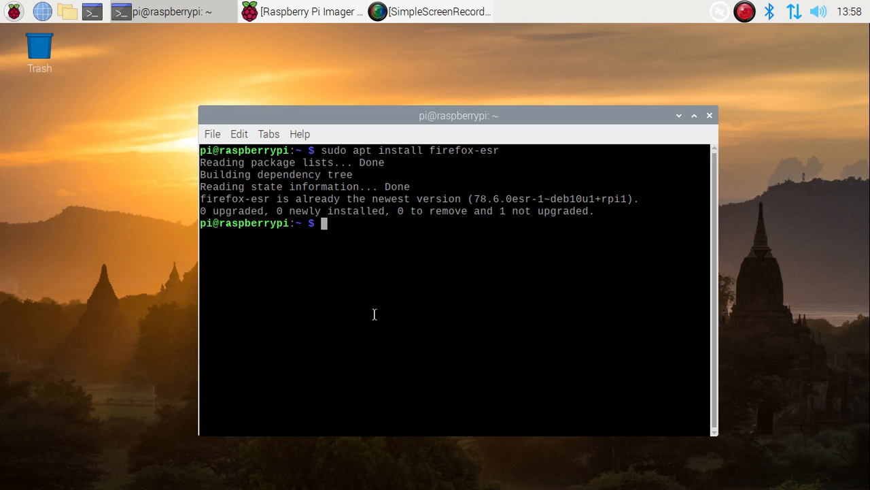
mouse_move(378, 316)
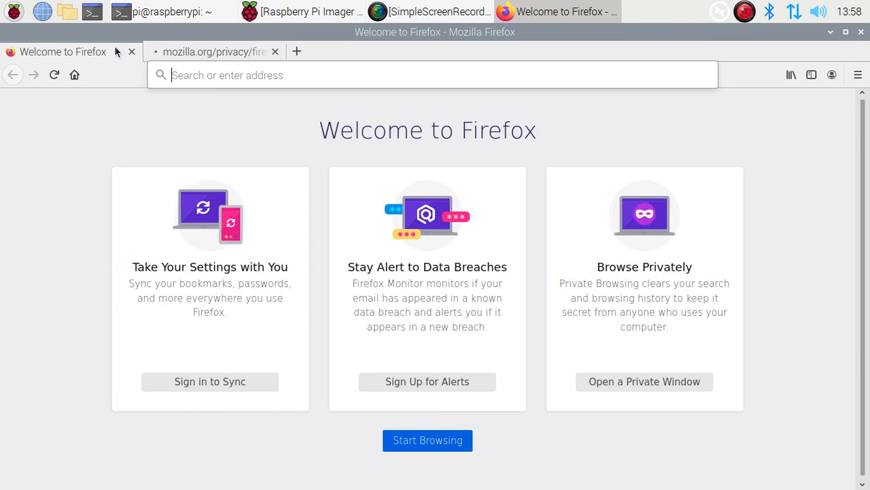
Dismiss the privacy tab, search 'google' from the address bar and load the Google home page.
left_click(274, 51)
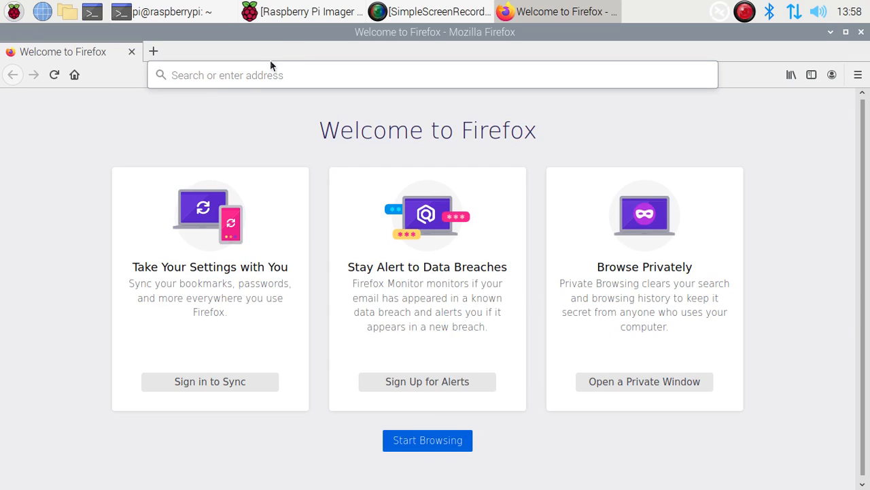
type("goo")
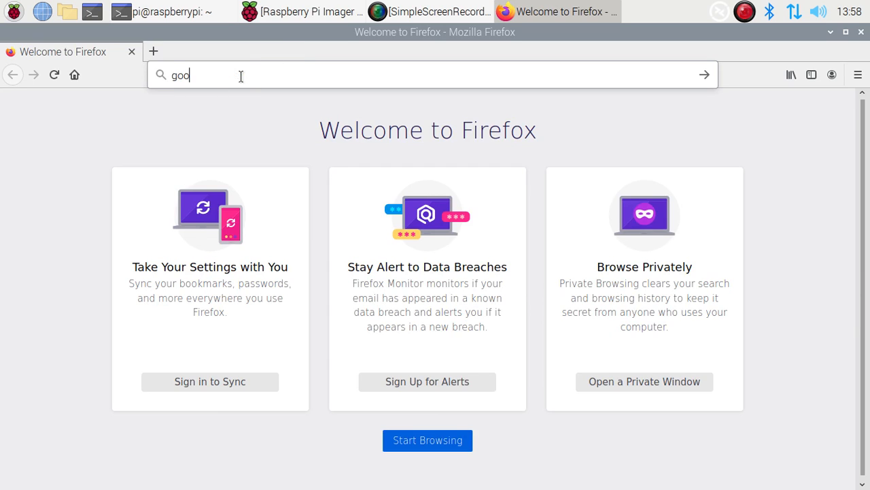
type("gle")
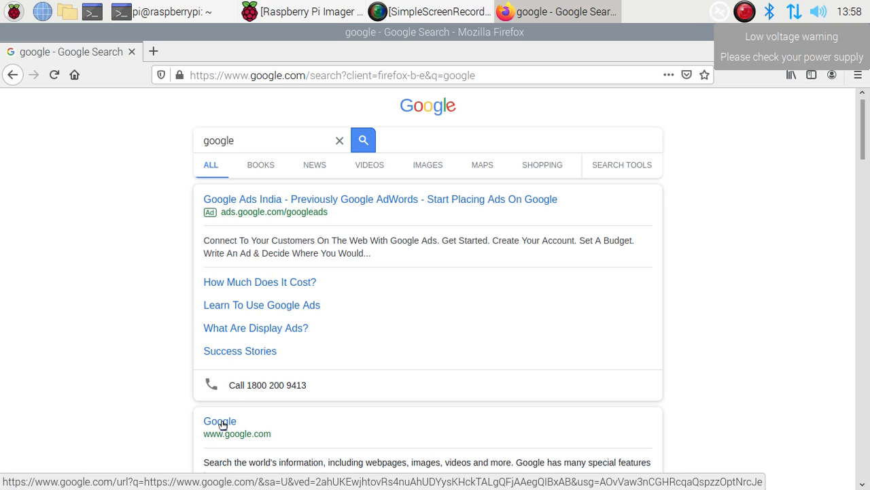
left_click(220, 421)
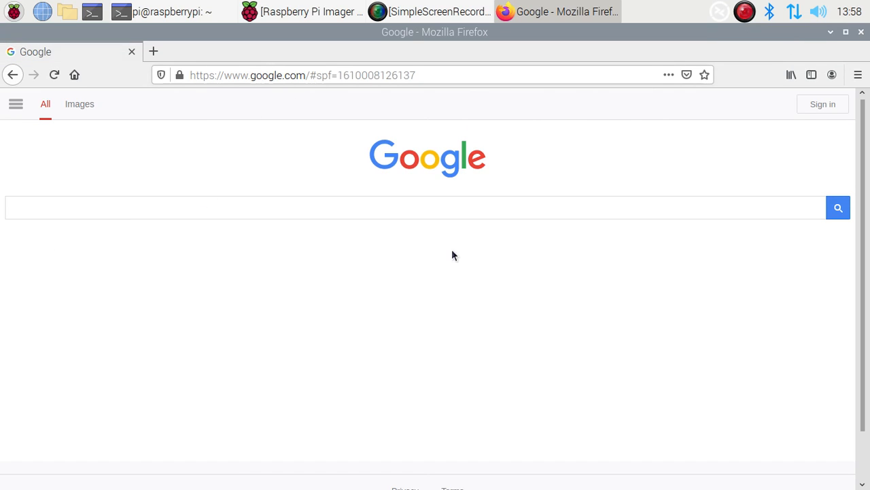
mouse_move(865, 38)
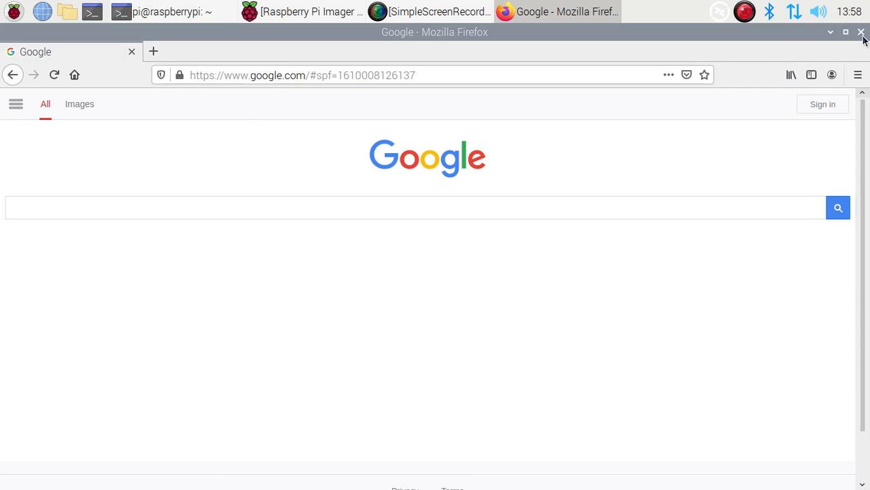
Close the Firefox window, leaving the terminal on the desktop.
left_click(861, 33)
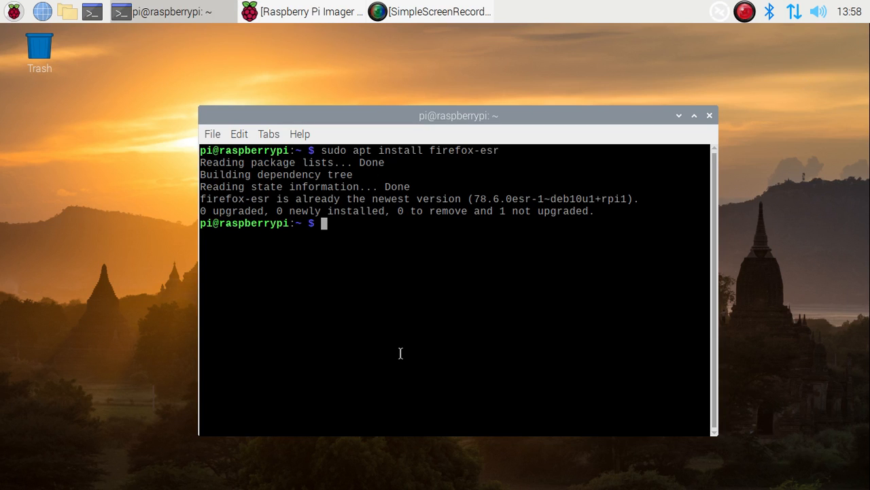